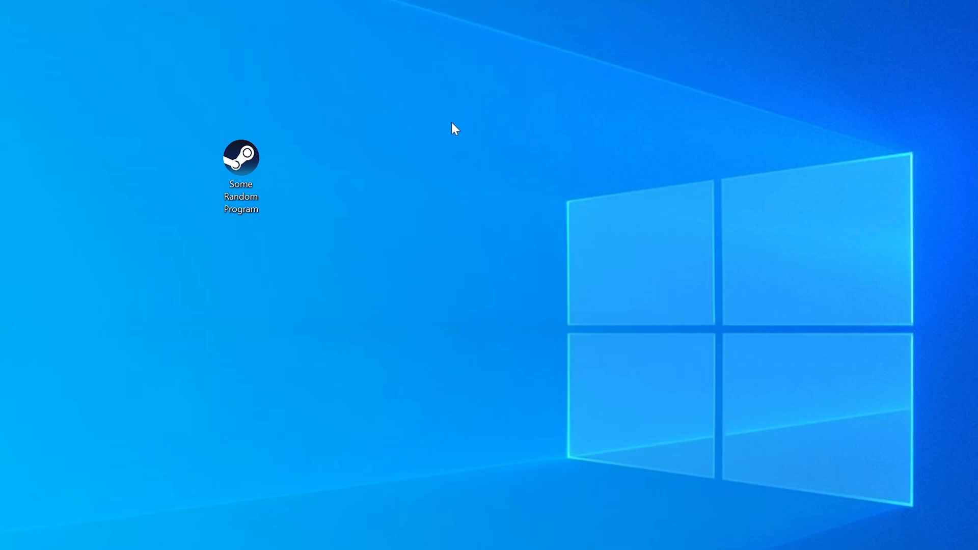
# Step: Launch the program, dismiss the missing DLL error, and check Windows bitness in System information
pyautogui.doubleClick(240, 158)
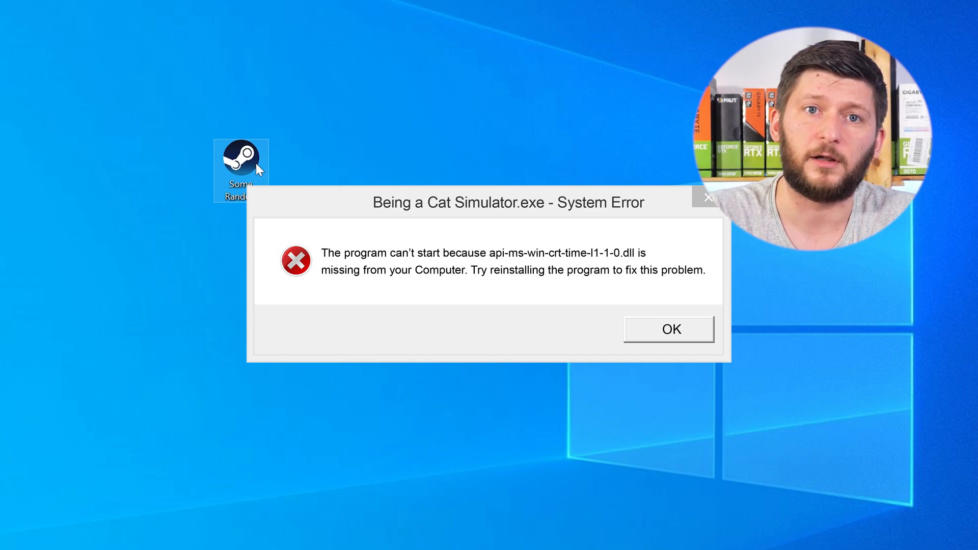
pyautogui.click(668, 328)
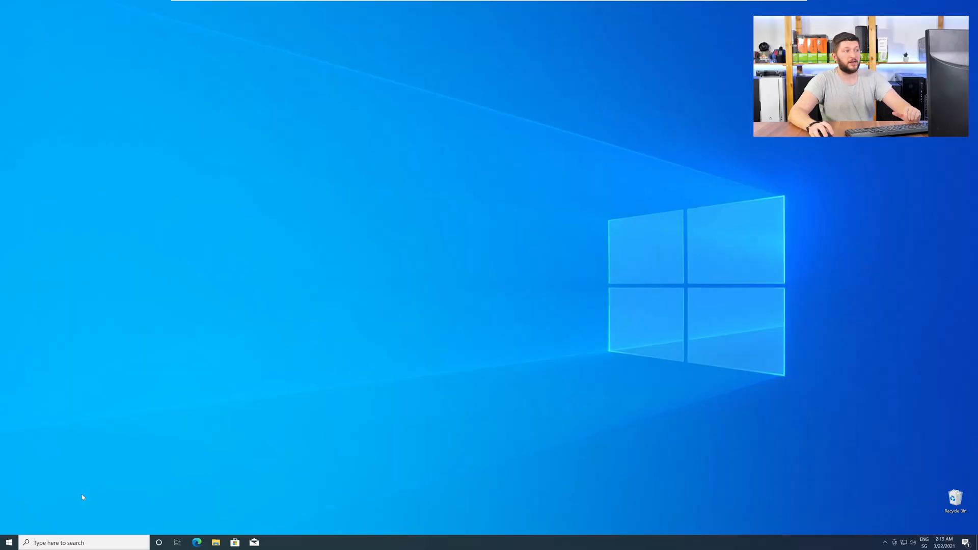
pyautogui.rightClick(9, 542)
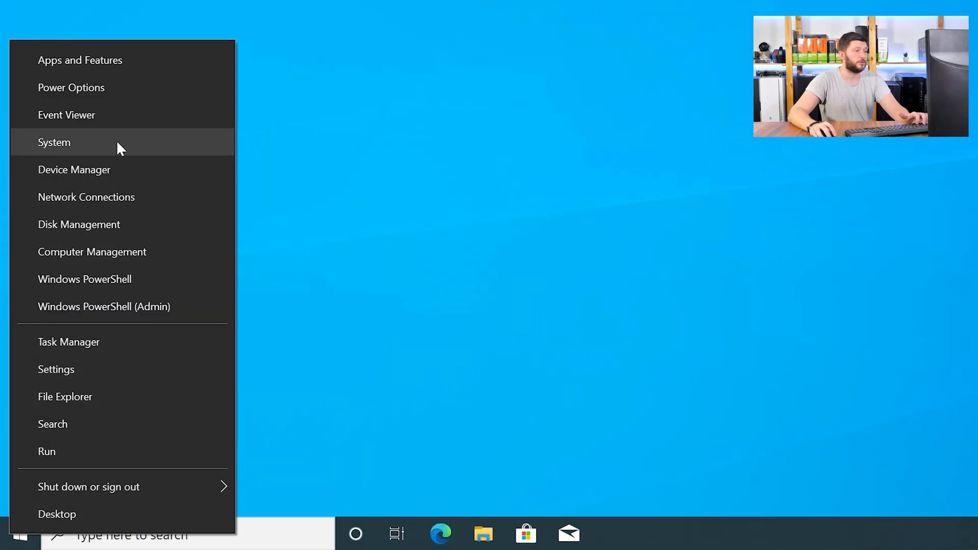
pyautogui.click(55, 142)
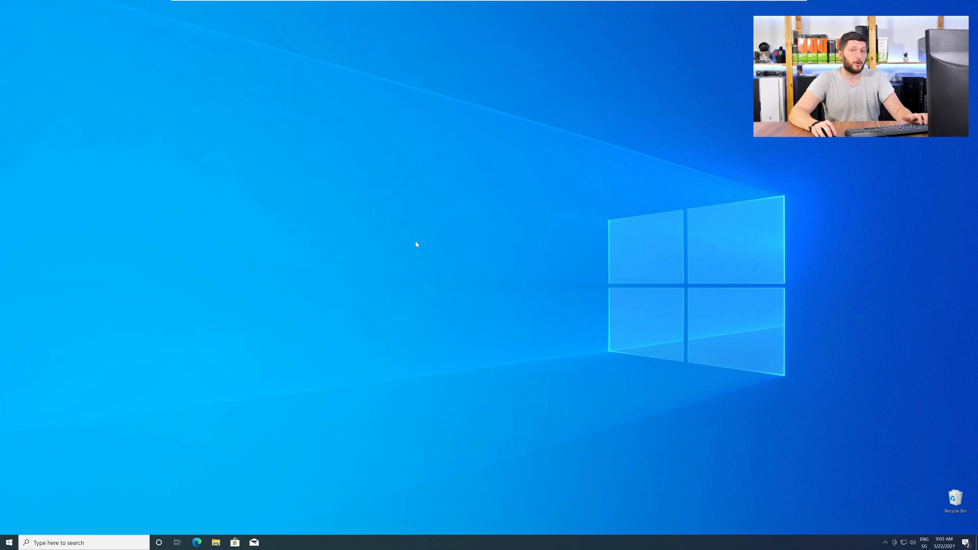
# Step: Download the api-ms-win-crt-time-l1-1-0.dll archive from sts-tutorial.com in Edge and open it
pyautogui.click(197, 542)
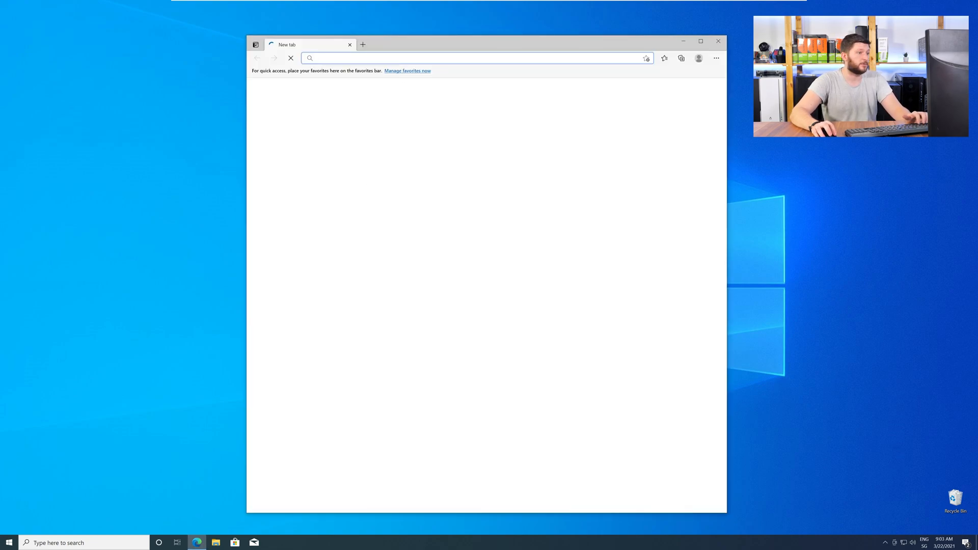
pyautogui.write('https://www.sts-tutorial.com/download/api-ms-win-crt-time-l1-1-0')
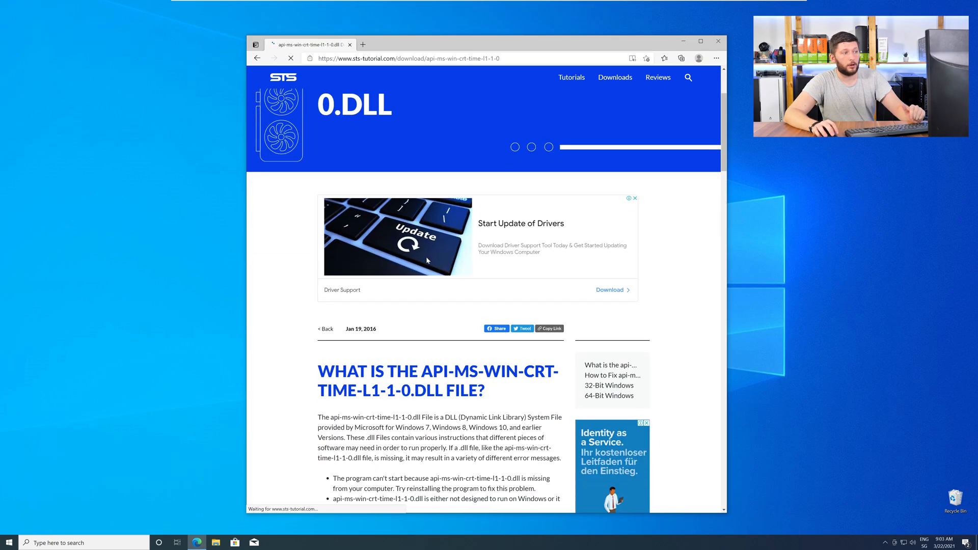
pyautogui.scroll(-3)
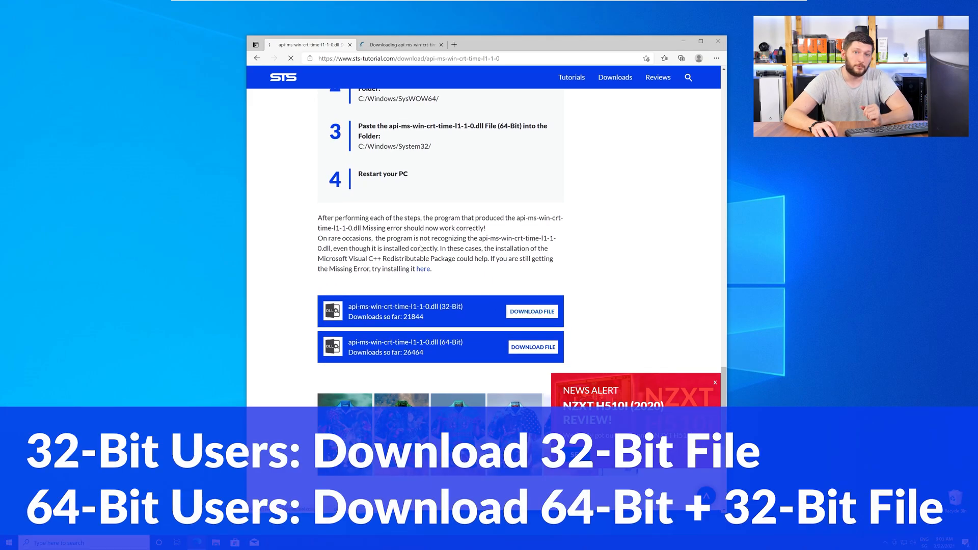
pyautogui.click(533, 347)
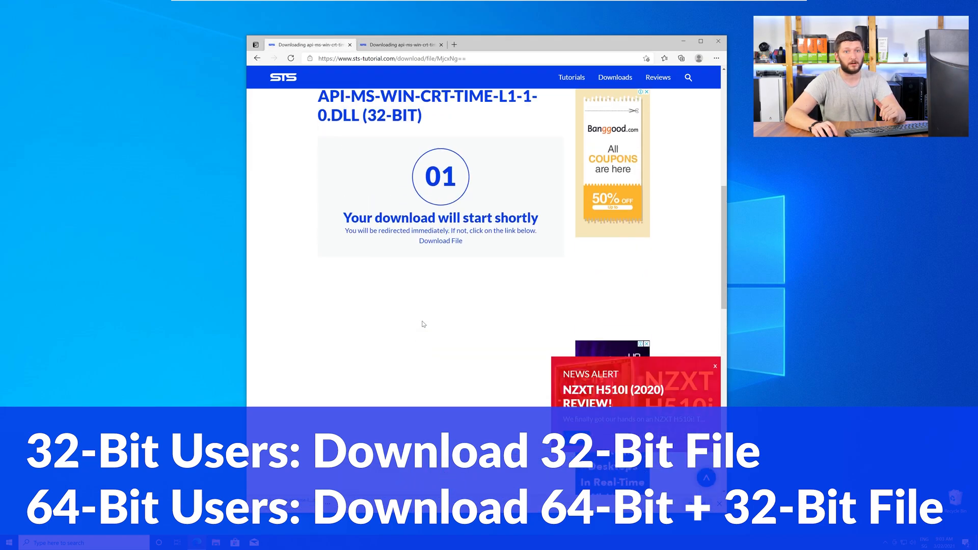
pyautogui.click(440, 241)
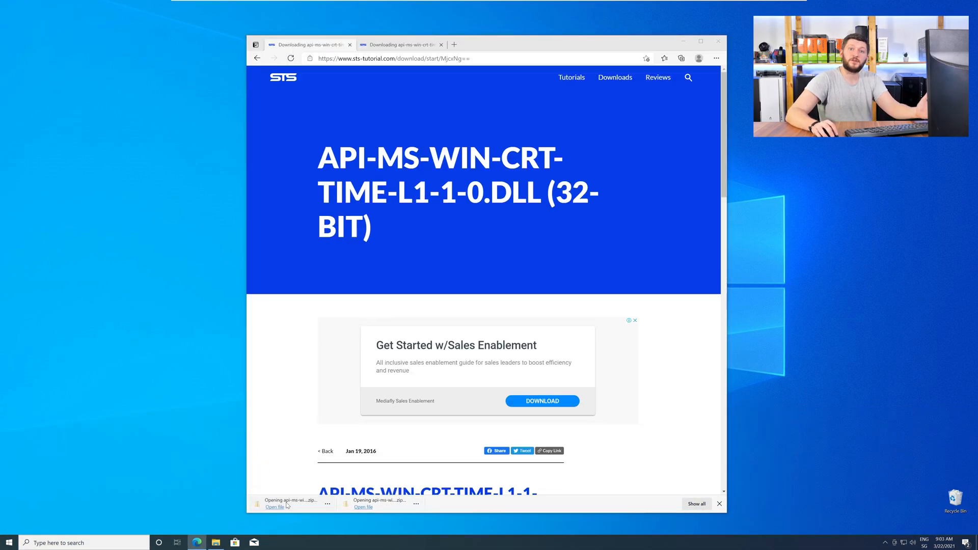
pyautogui.click(273, 507)
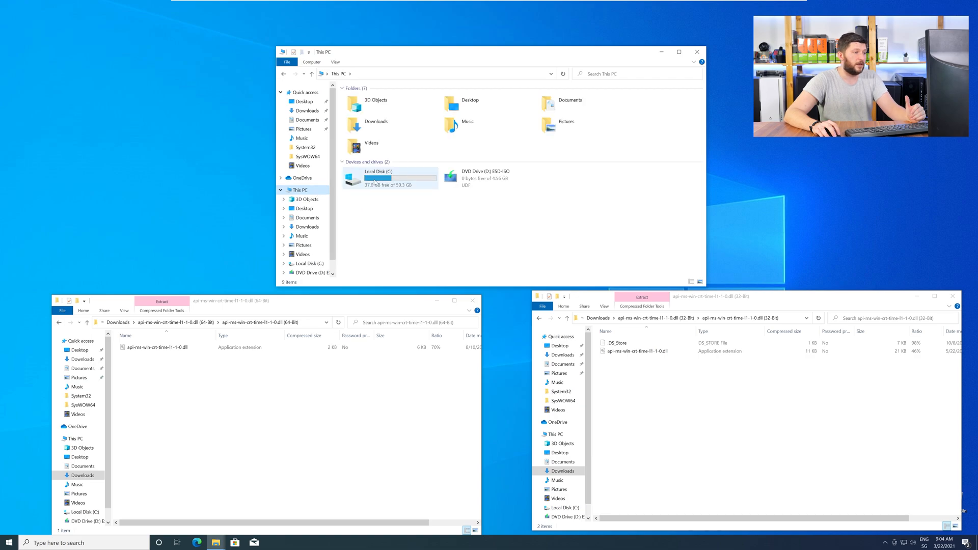
# Step: Copy the DLLs into C:\Windows System32 and SysWOW64, granting administrator permission, and close the archive window
pyautogui.doubleClick(379, 177)
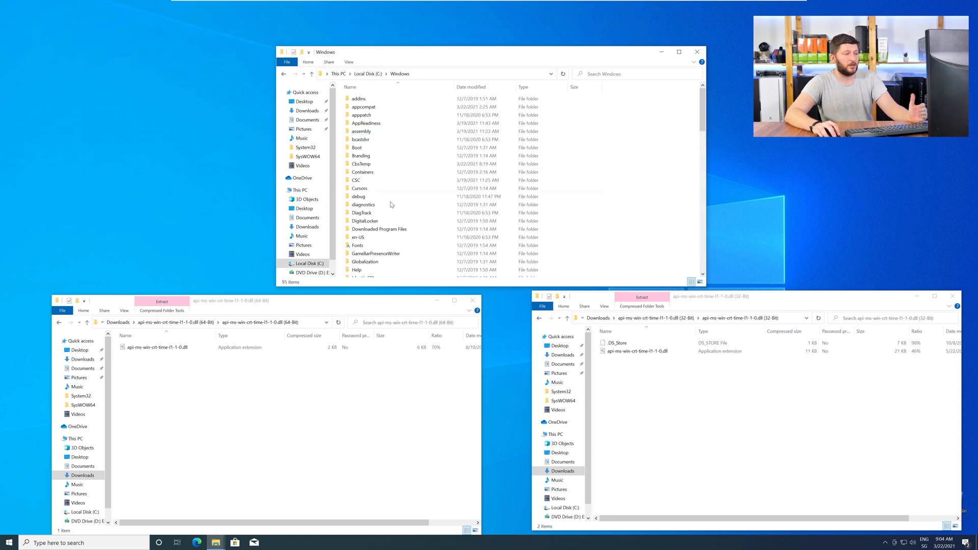
pyautogui.scroll(-3)
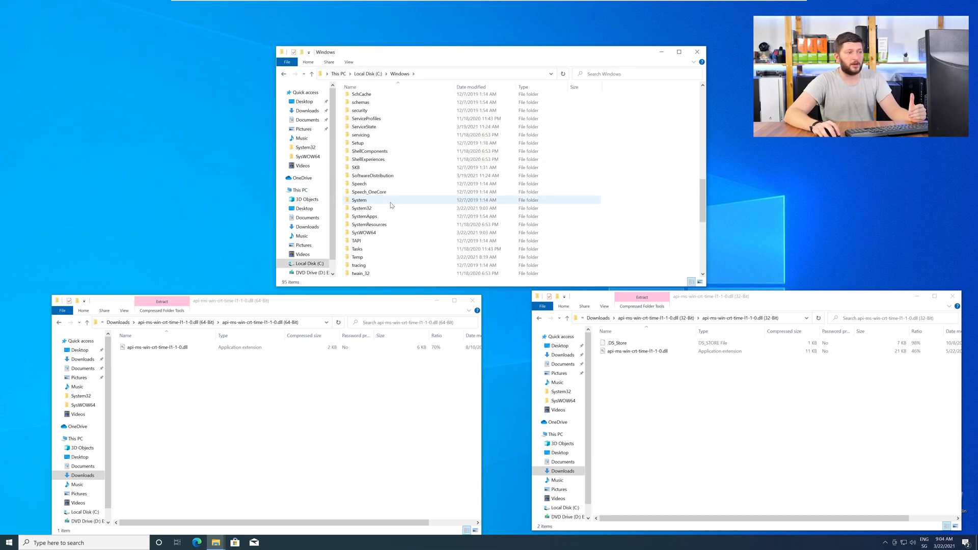
pyautogui.click(362, 208)
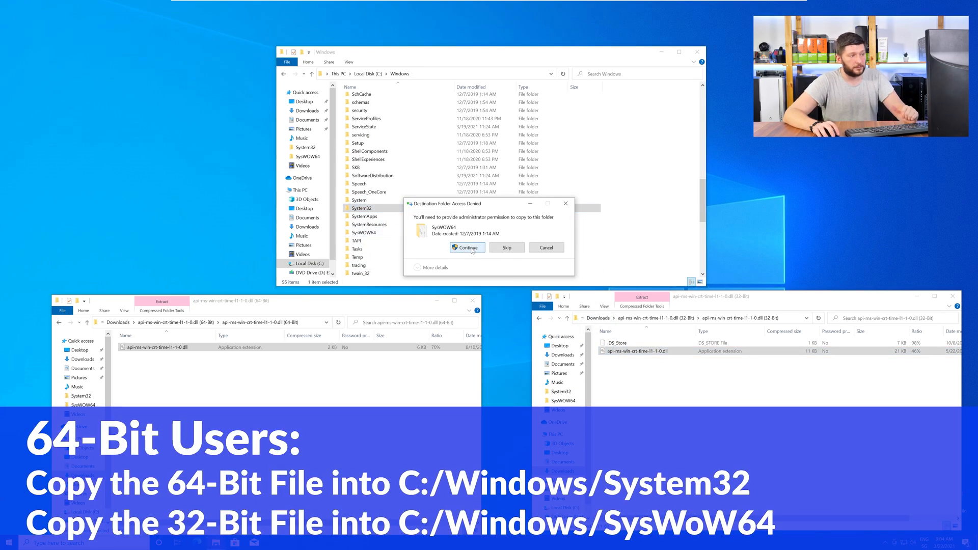
pyautogui.click(466, 248)
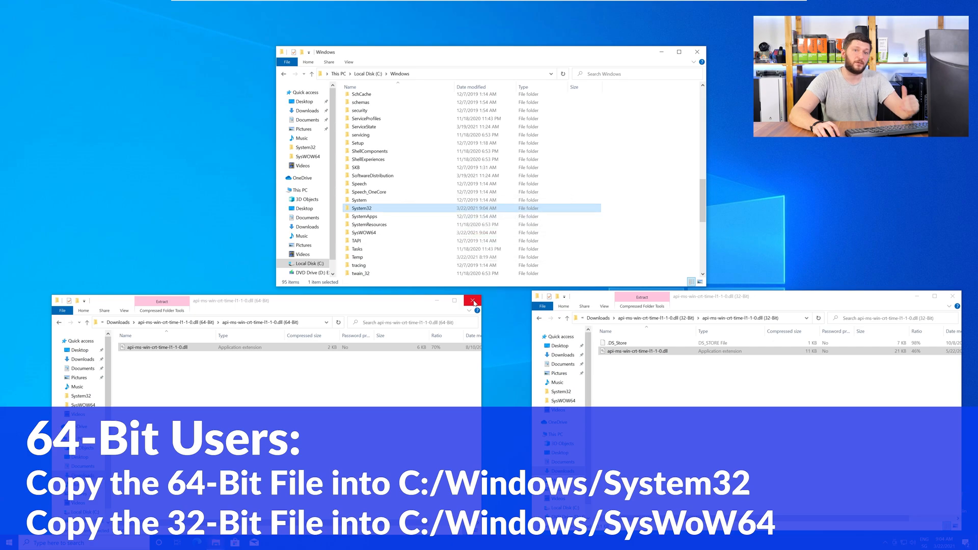
pyautogui.click(473, 300)
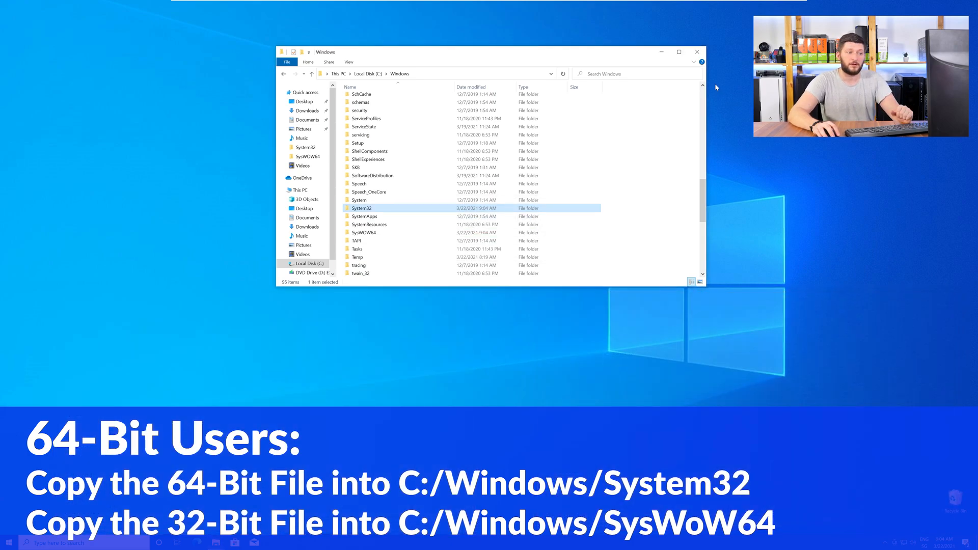
pyautogui.click(697, 52)
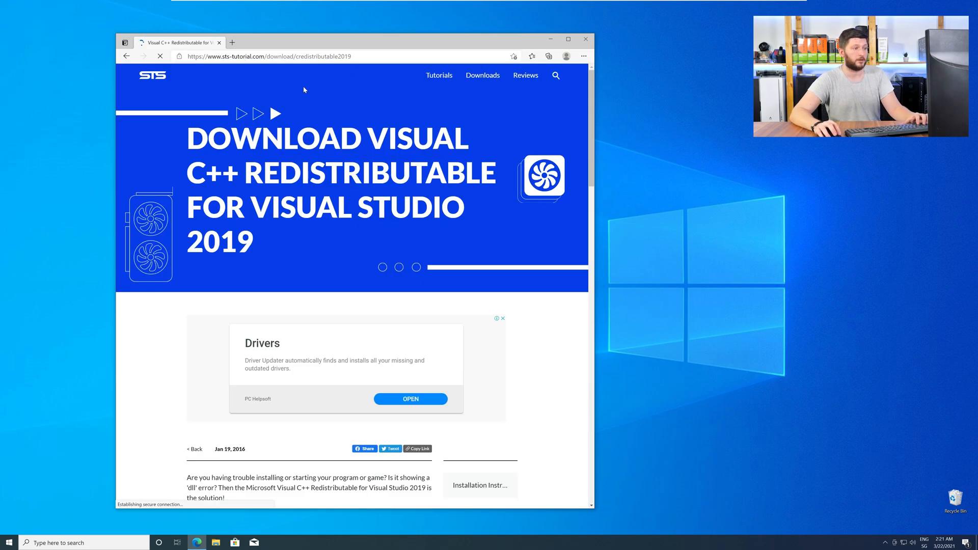
# Step: Download vc_redist.x64.exe from the Visual C++ Redistributable page and launch the installer
pyautogui.scroll(-3)
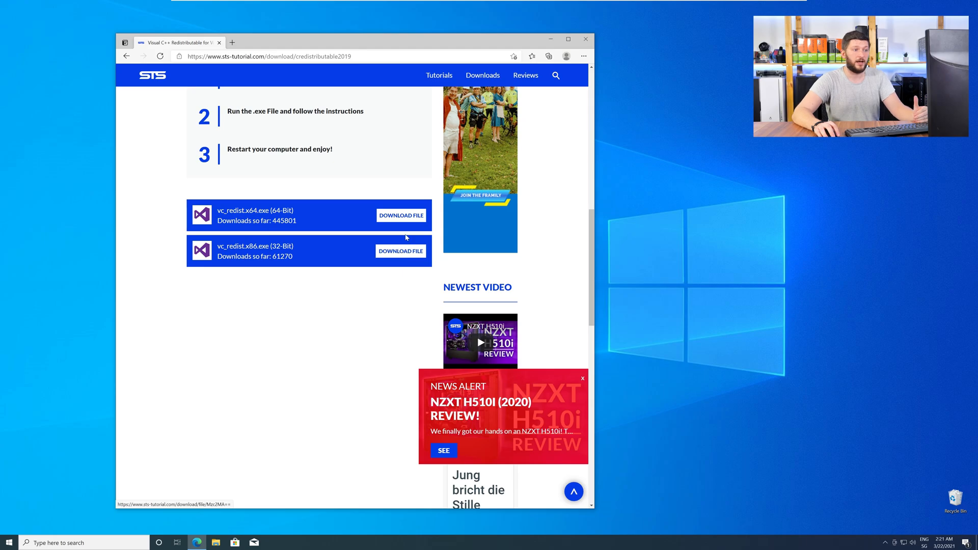
pyautogui.click(401, 215)
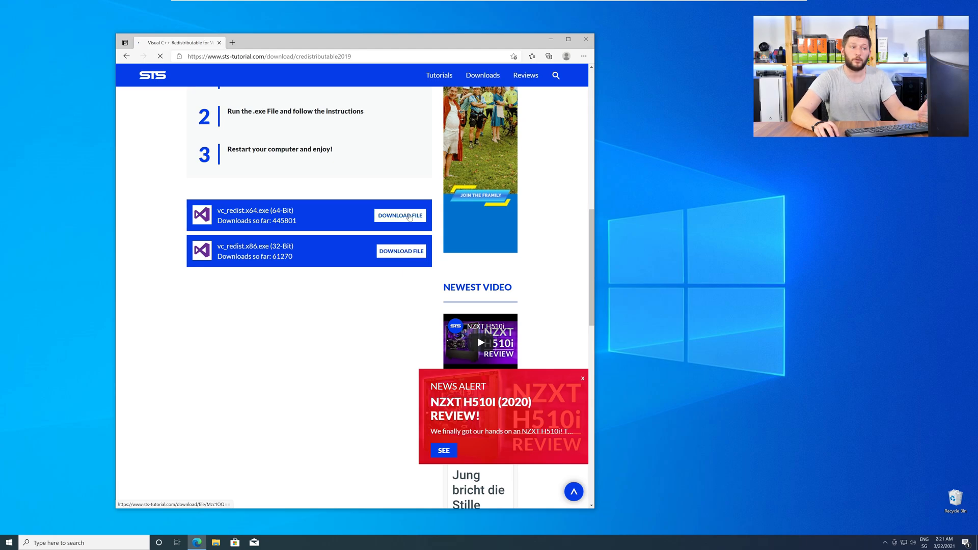
pyautogui.click(400, 215)
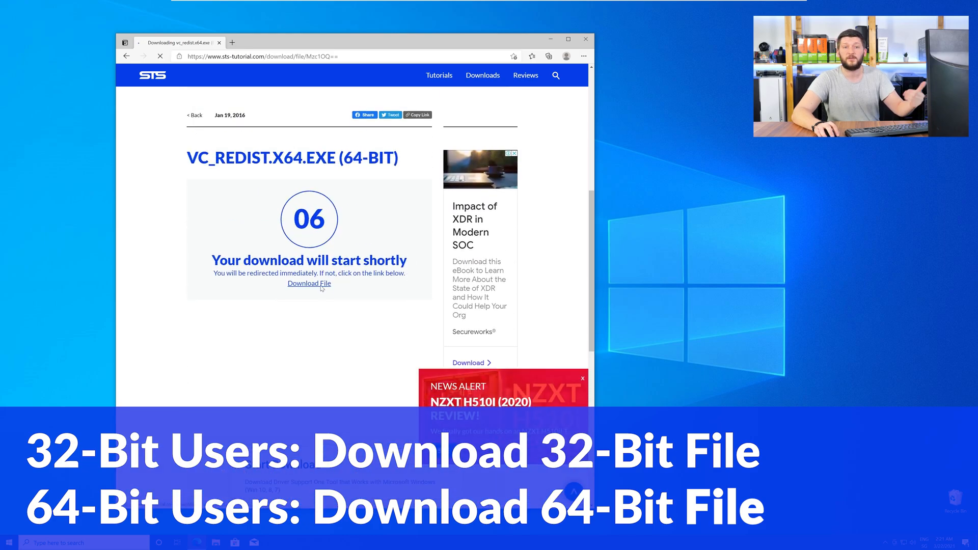
pyautogui.click(308, 283)
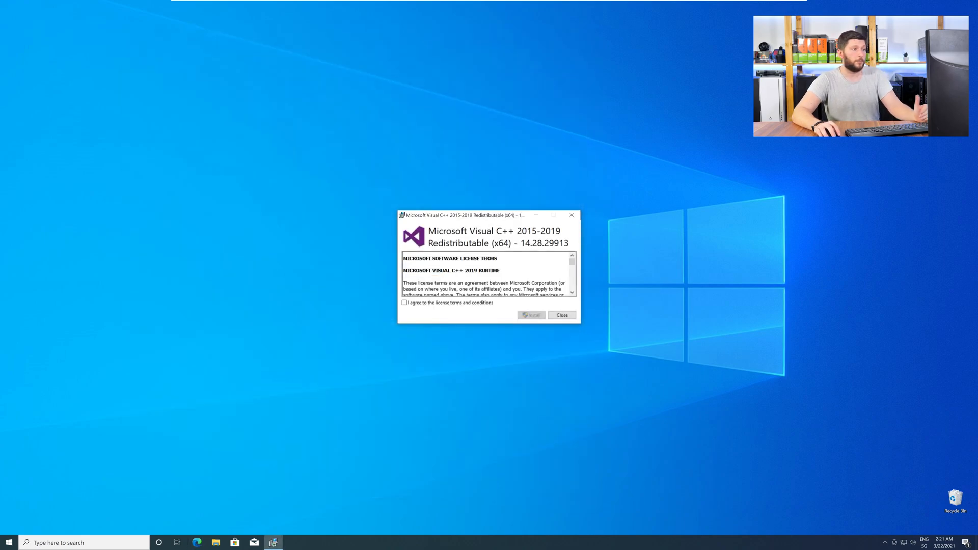
# Step: Accept the license terms, install the x64 redistributable, and close setup once it succeeds
pyautogui.click(404, 303)
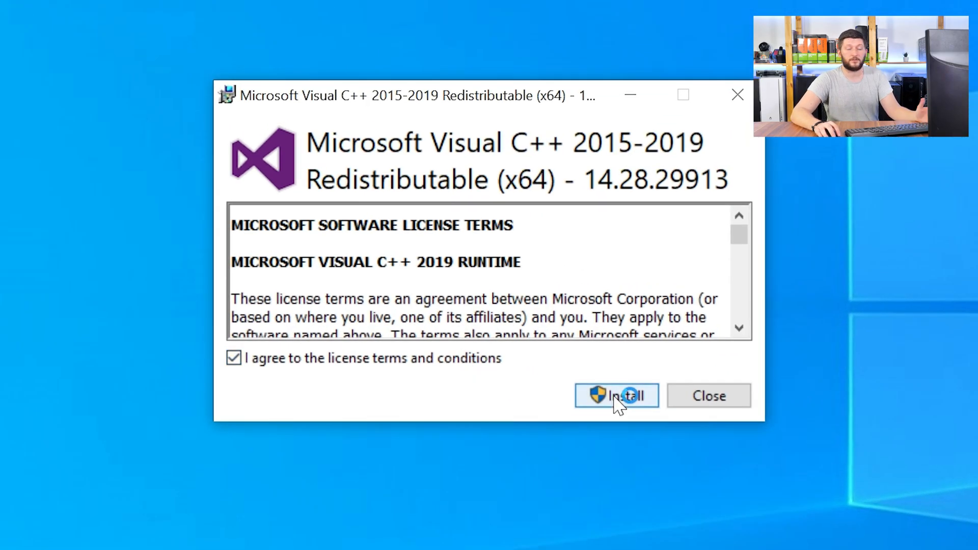
pyautogui.click(616, 396)
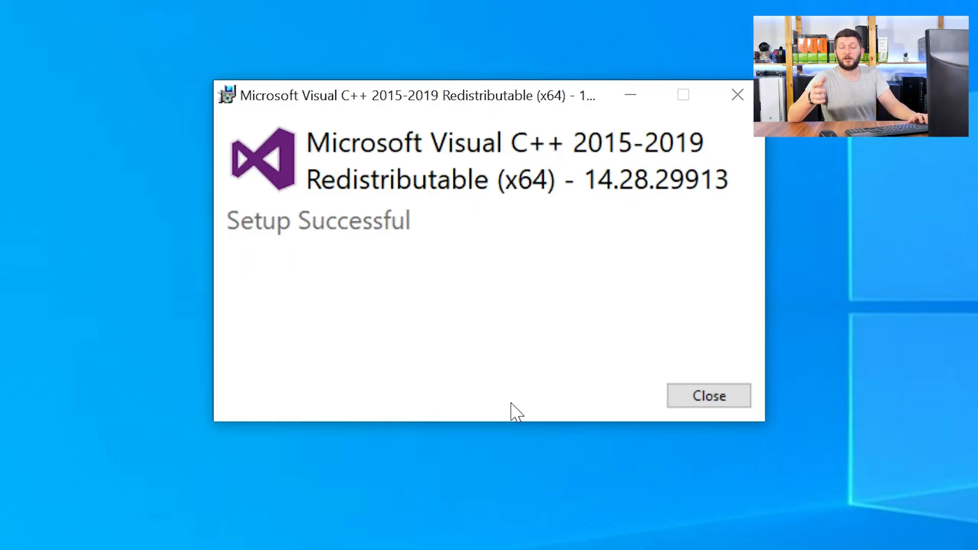
pyautogui.click(709, 395)
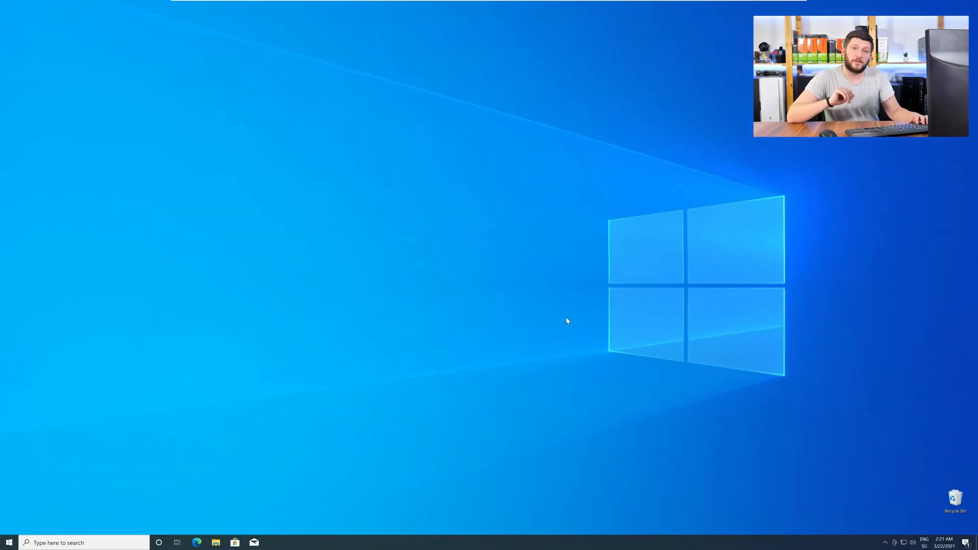
pyautogui.moveTo(572, 321)
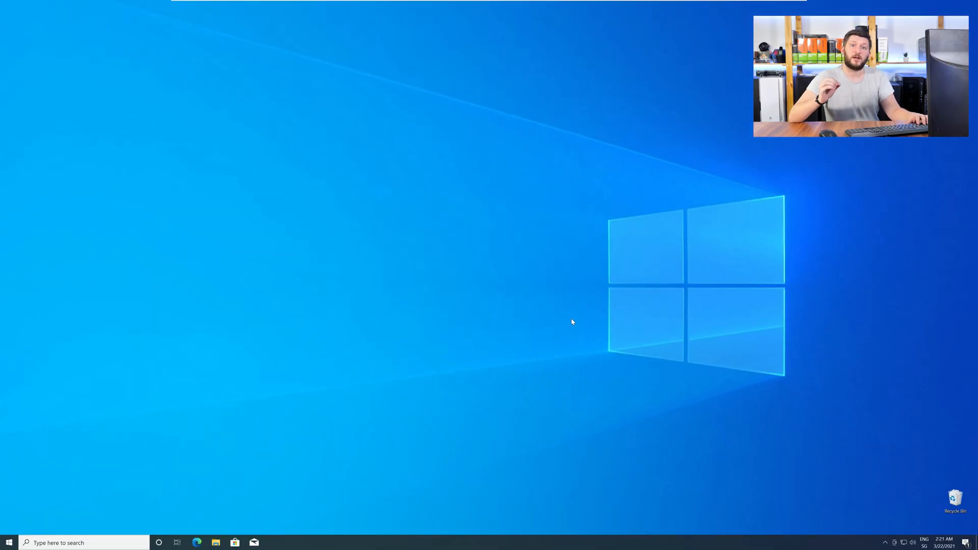